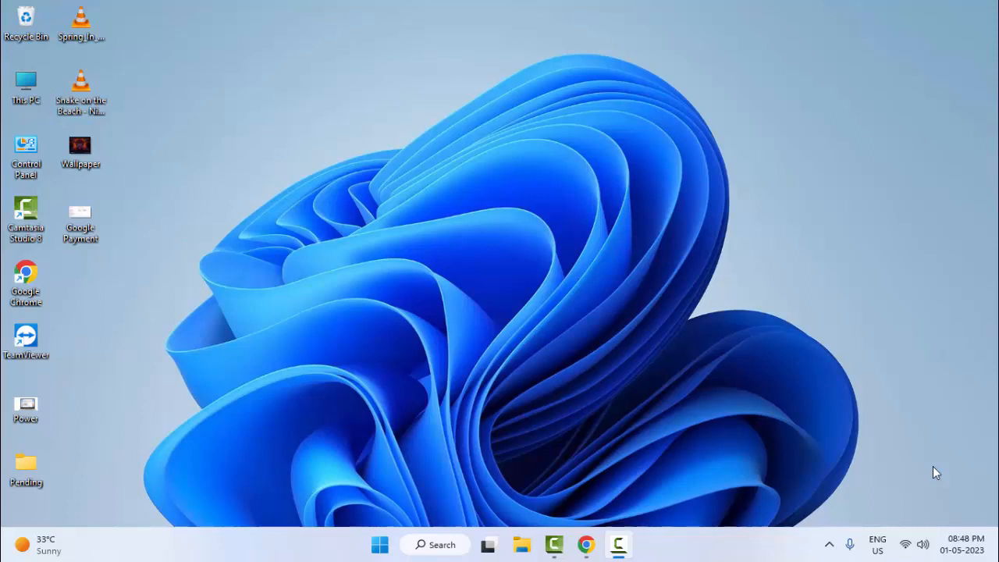
- Open the Start menu from the taskbar
click(379, 543)
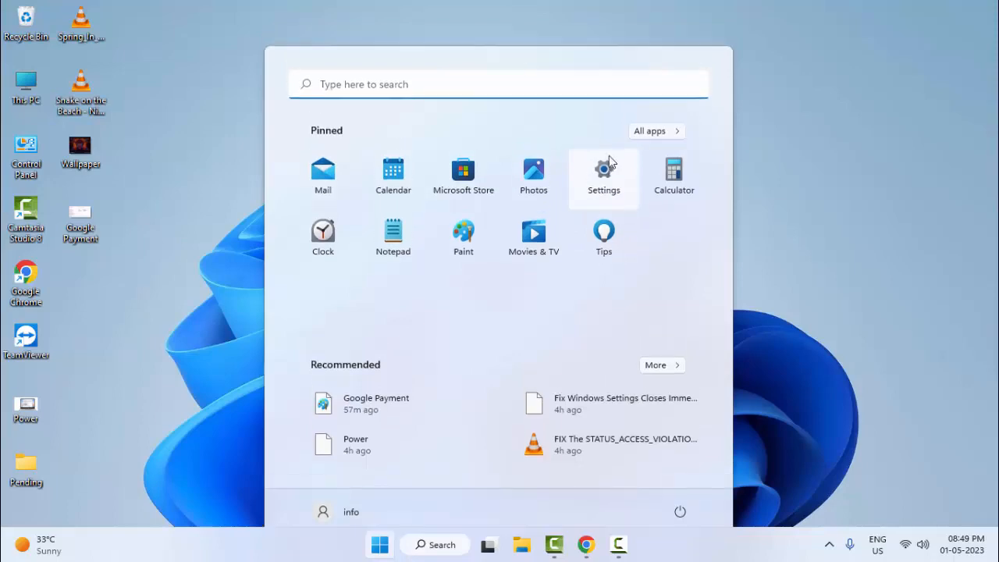
- Open Settings and navigate to Apps > Apps & features
click(603, 175)
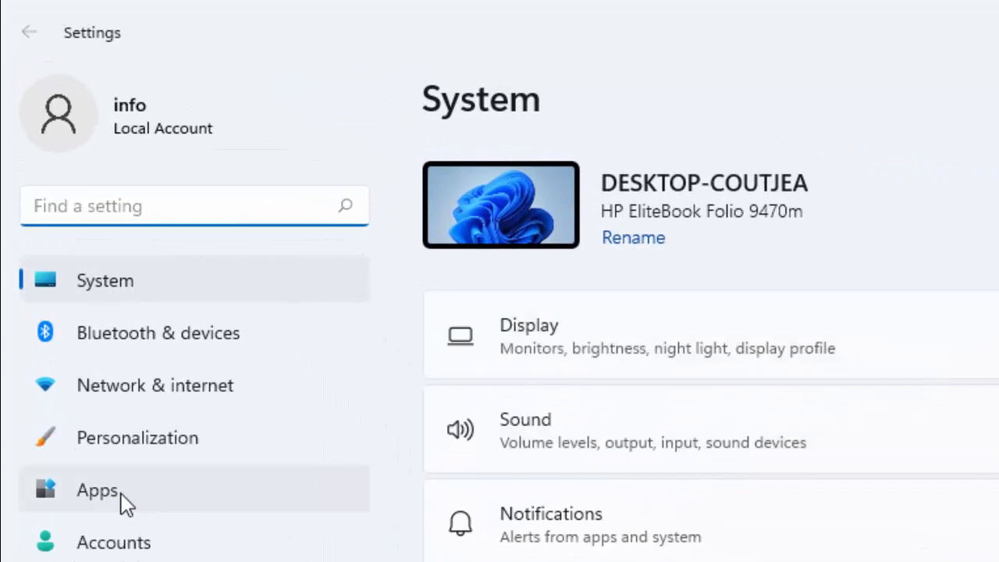
click(97, 490)
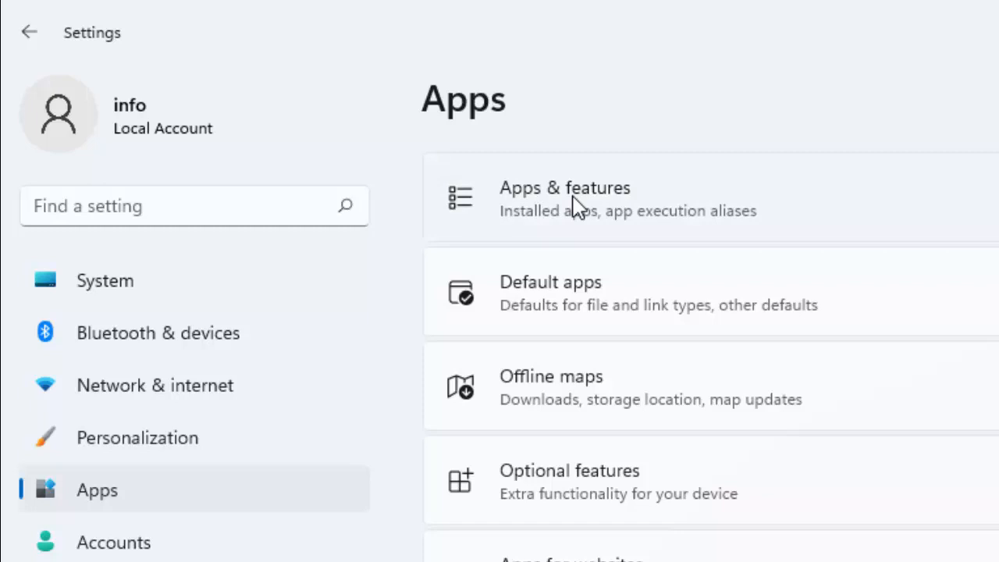
click(565, 198)
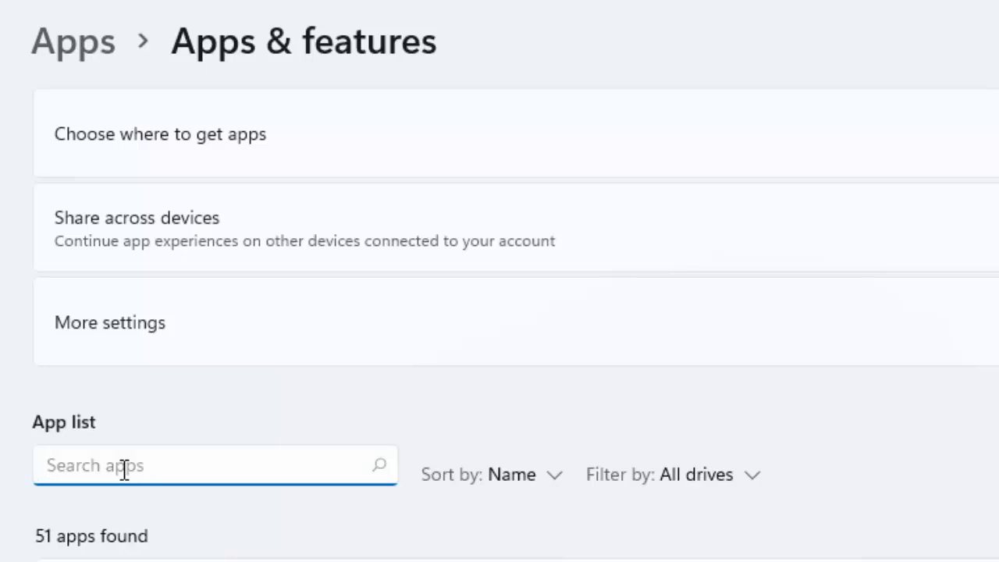
- Search the app list for 'xbox' and open the Xbox app's Advanced options
text(x)
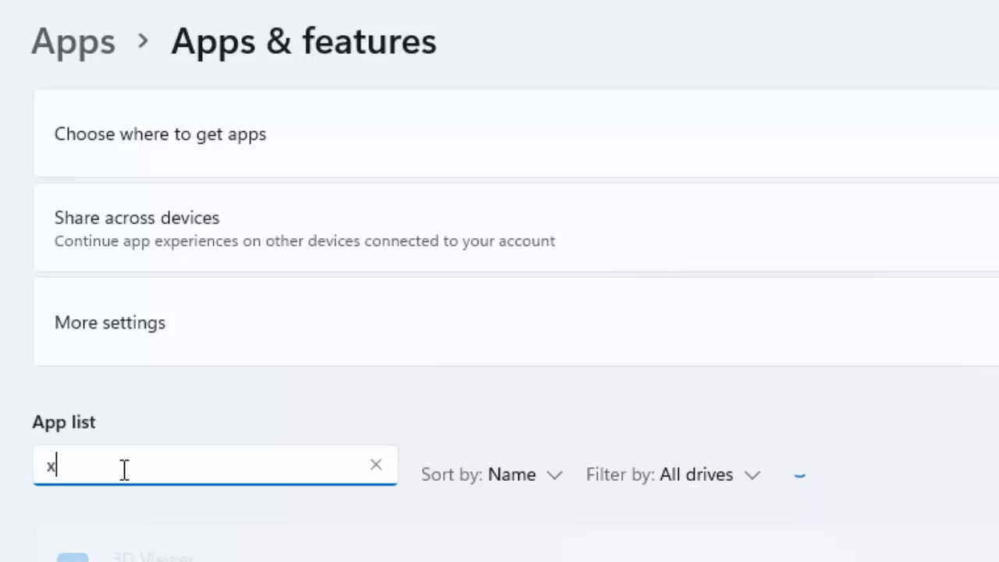
text(box)
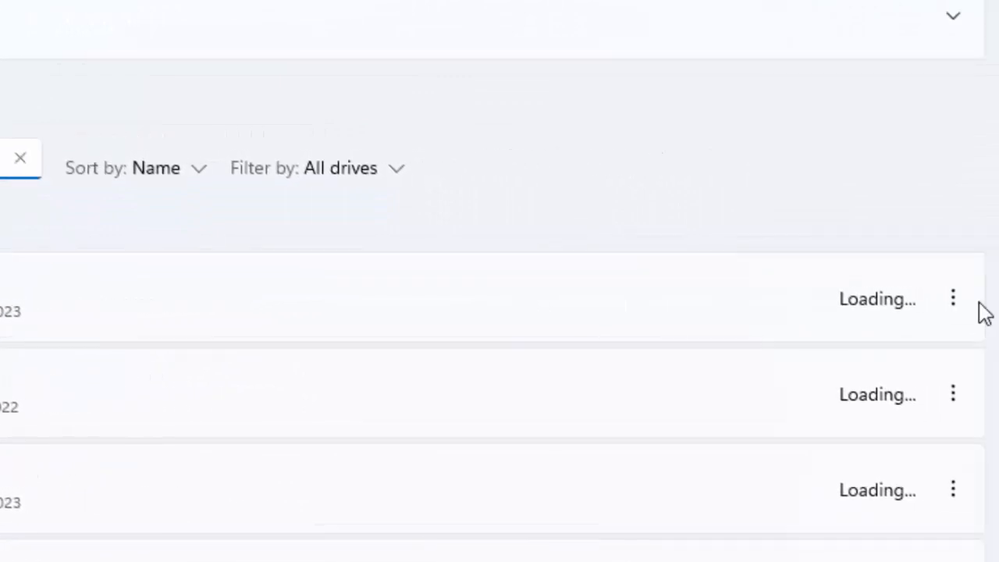
click(952, 298)
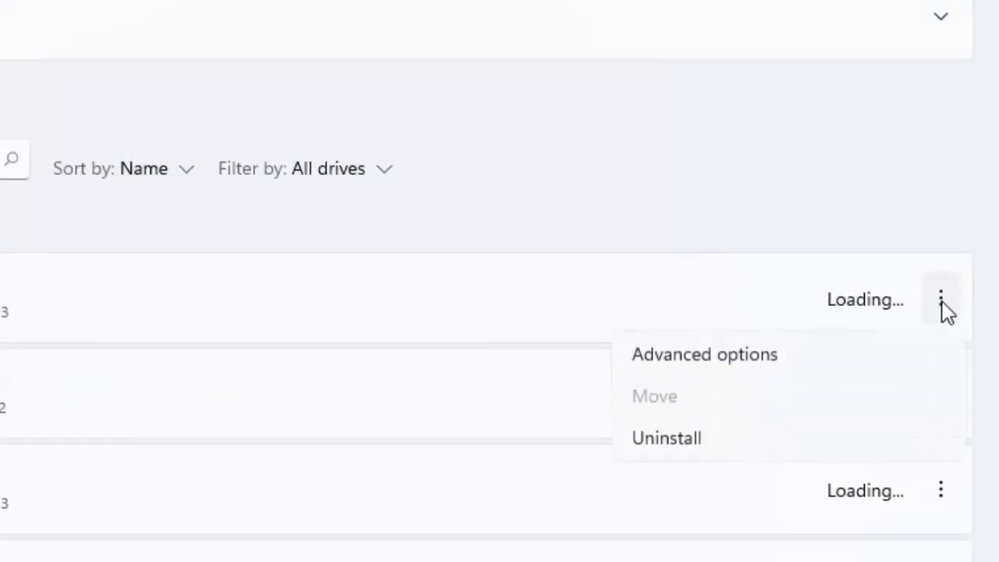
mouse_move(704, 355)
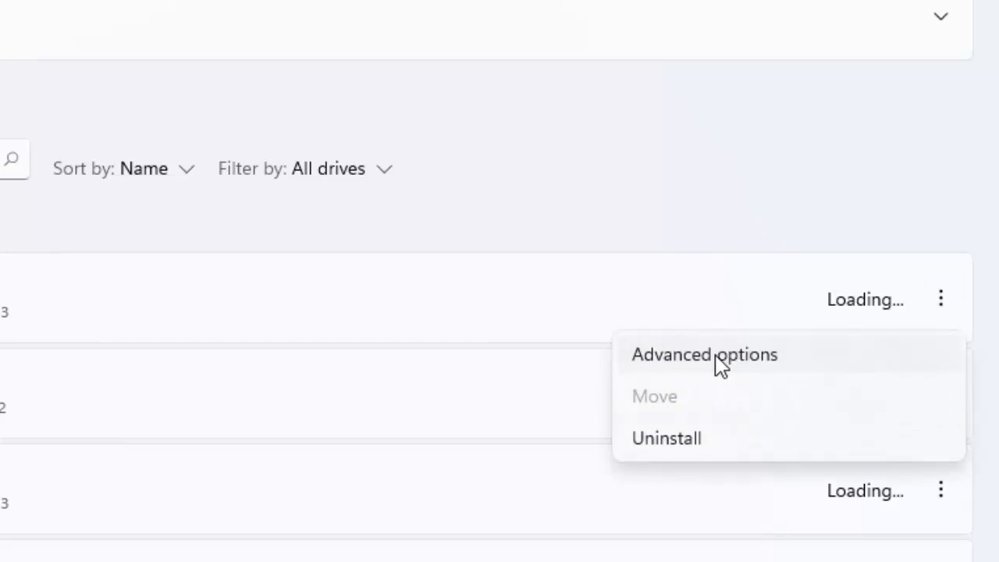
click(702, 353)
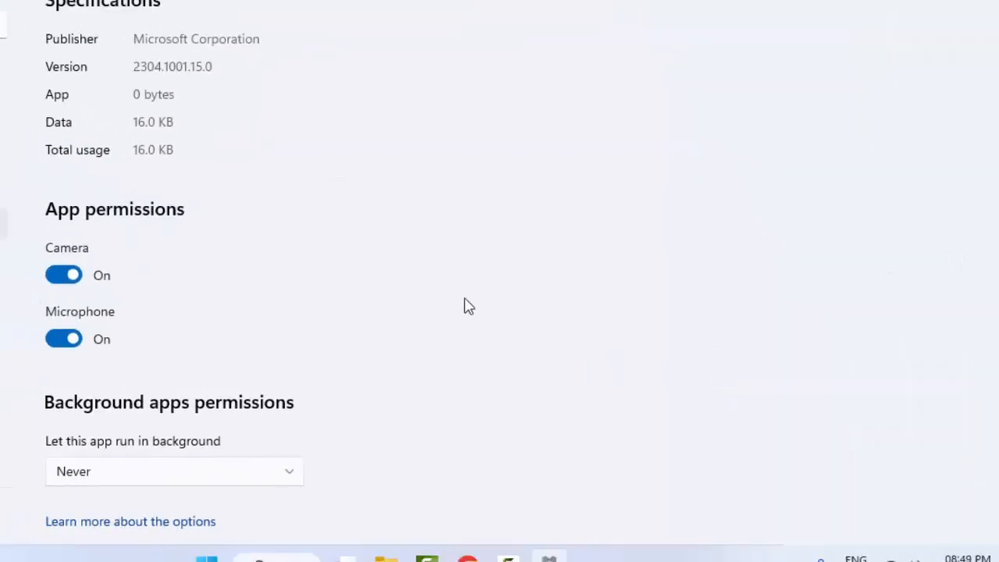
- Scroll to the Terminate, Repair and Reset sections of the Xbox advanced options
scroll(up, 3)
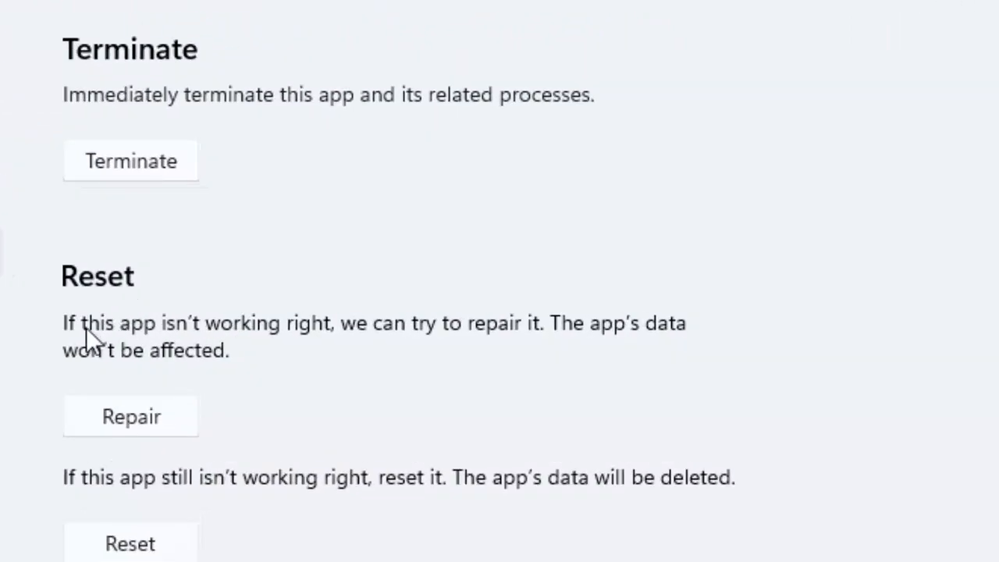
mouse_move(331, 343)
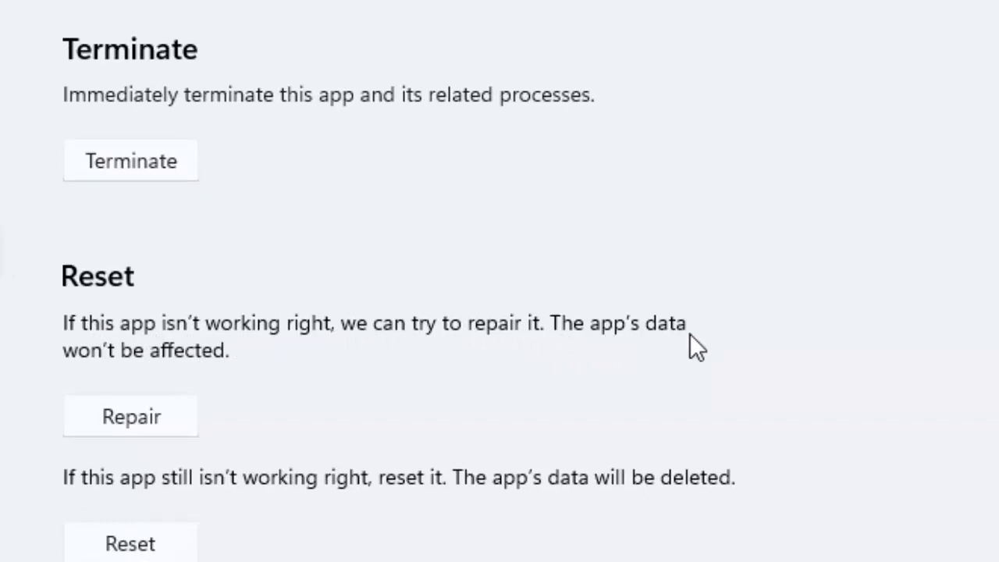
mouse_move(170, 400)
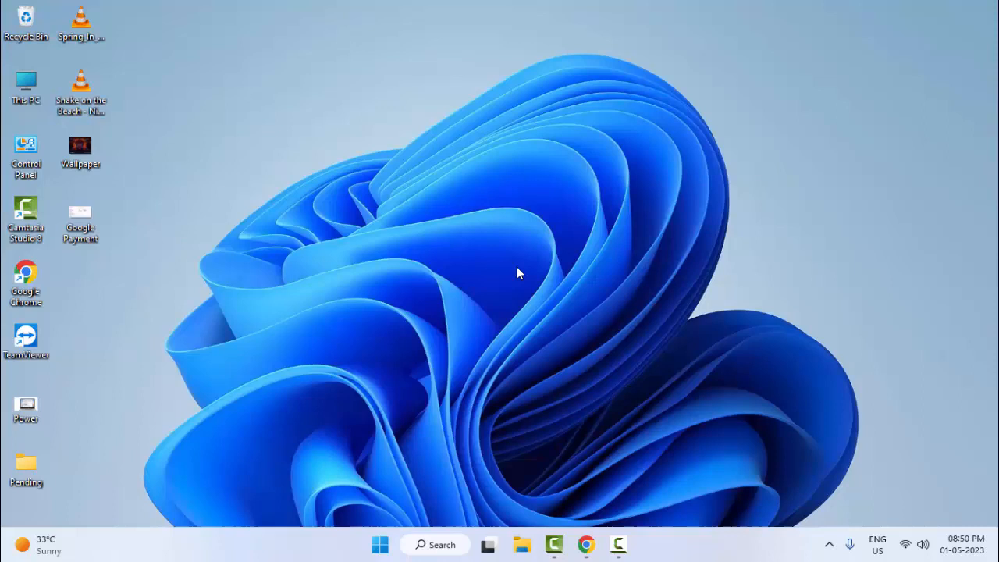
mouse_move(392, 531)
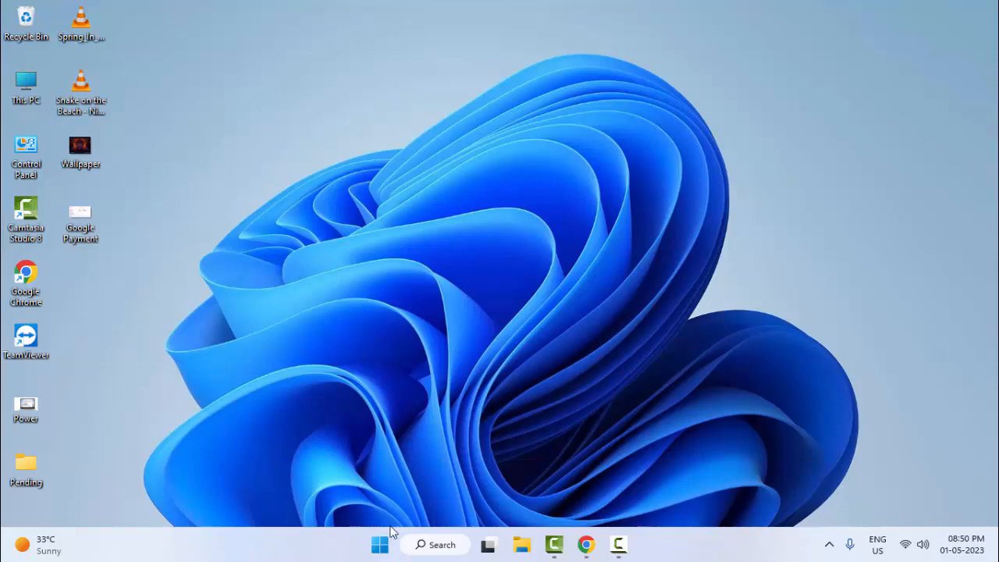
- Search Start for 'command' and launch Command Prompt as administrator
click(379, 543)
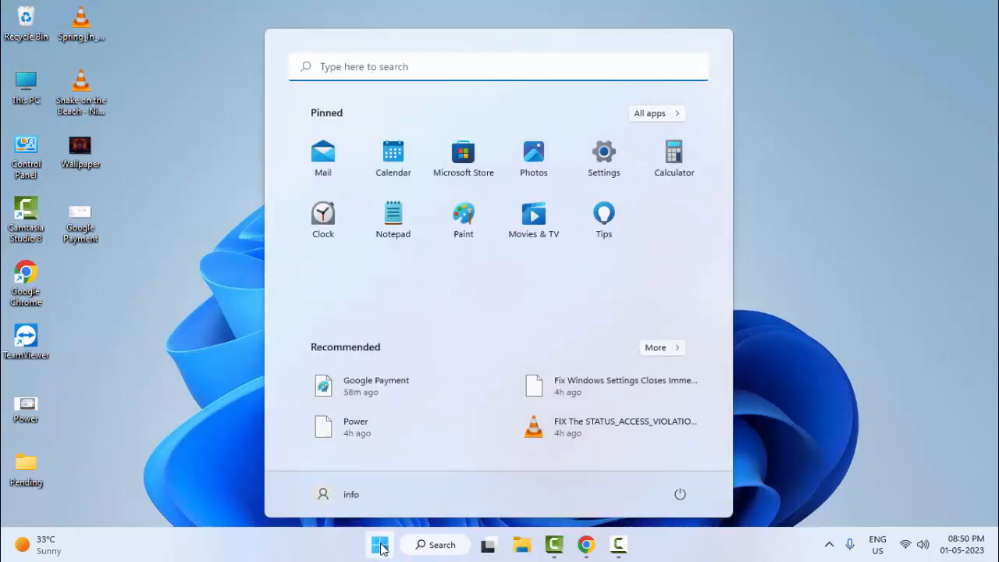
text(command)
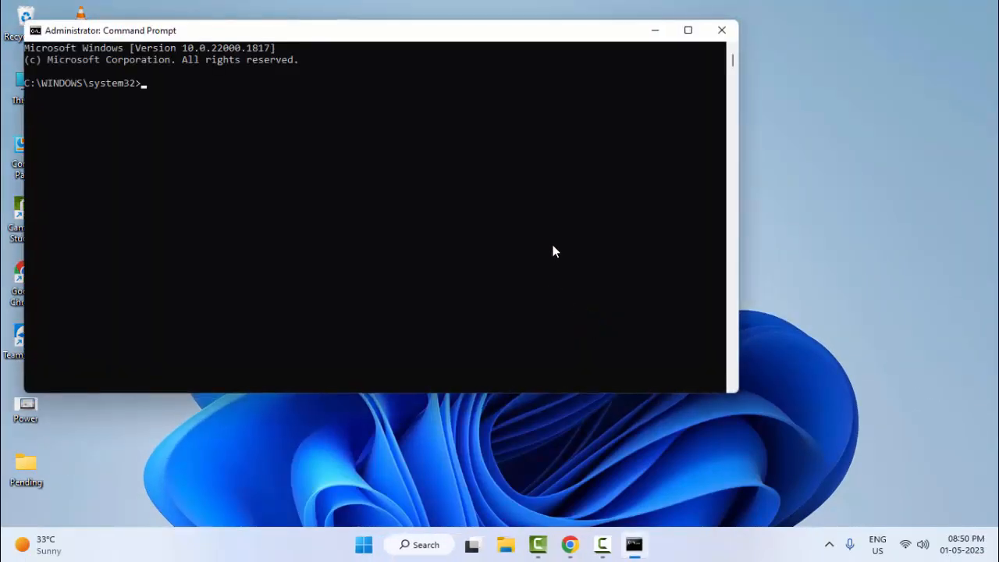
- Run 'sfc /scannow' in the administrator Command Prompt
click(686, 29)
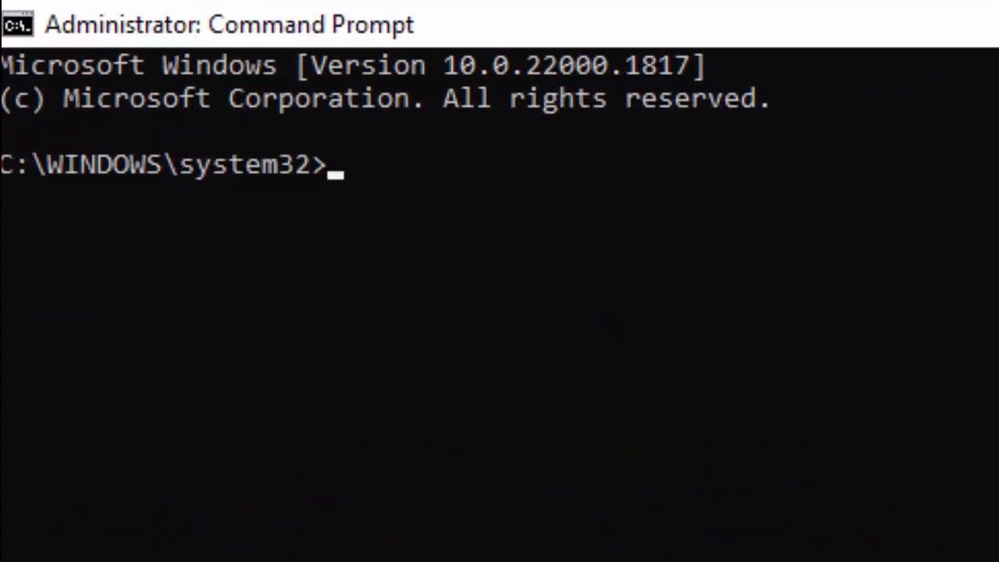
text(sfc /)
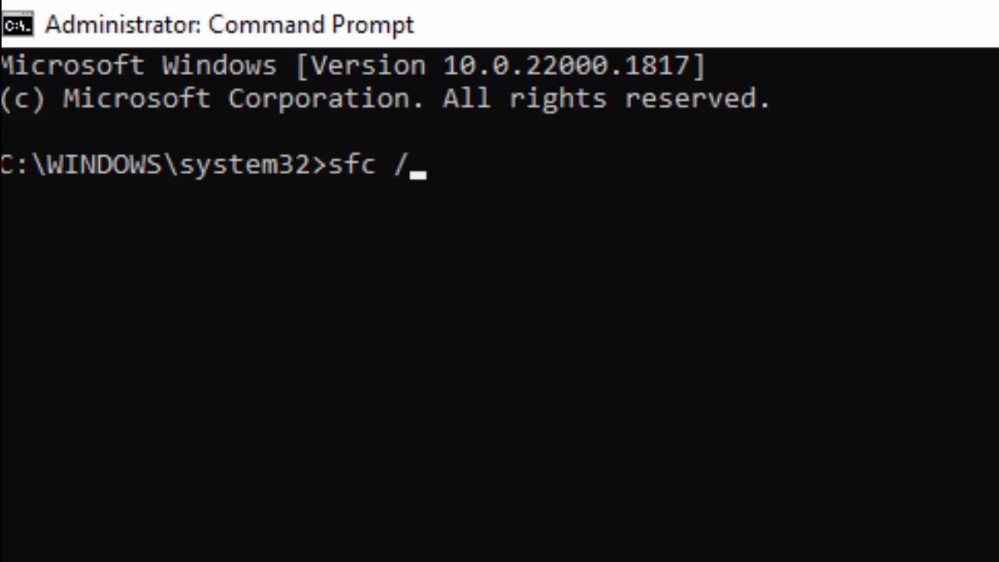
text(scannow)
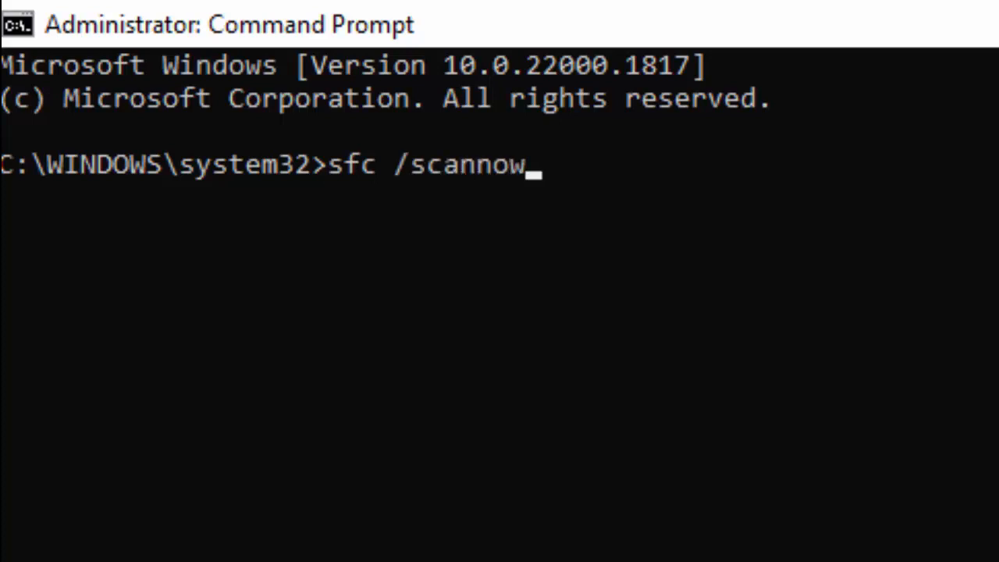
key(enter)
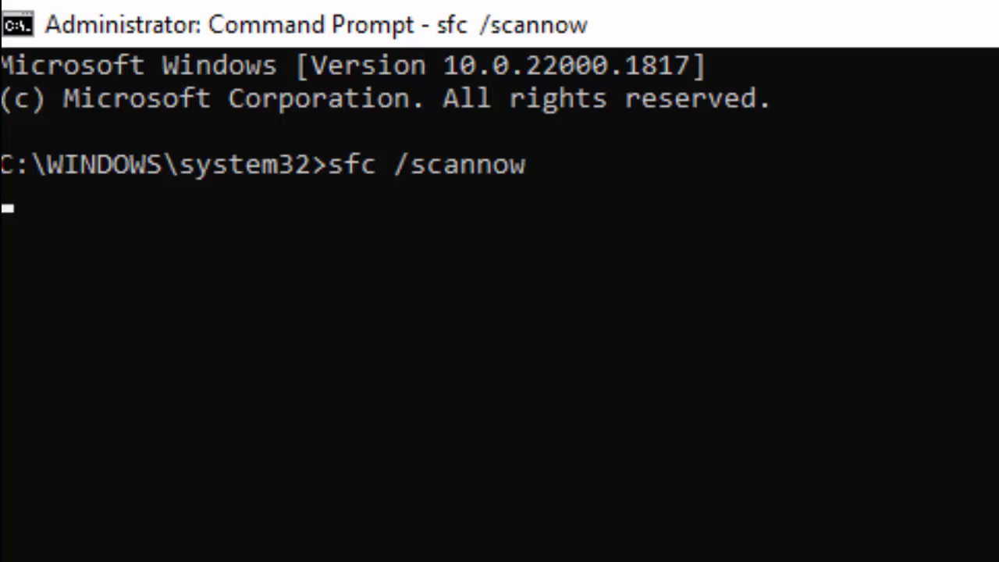
- Let the scan start verifying, then close the Command Prompt window
key(enter)
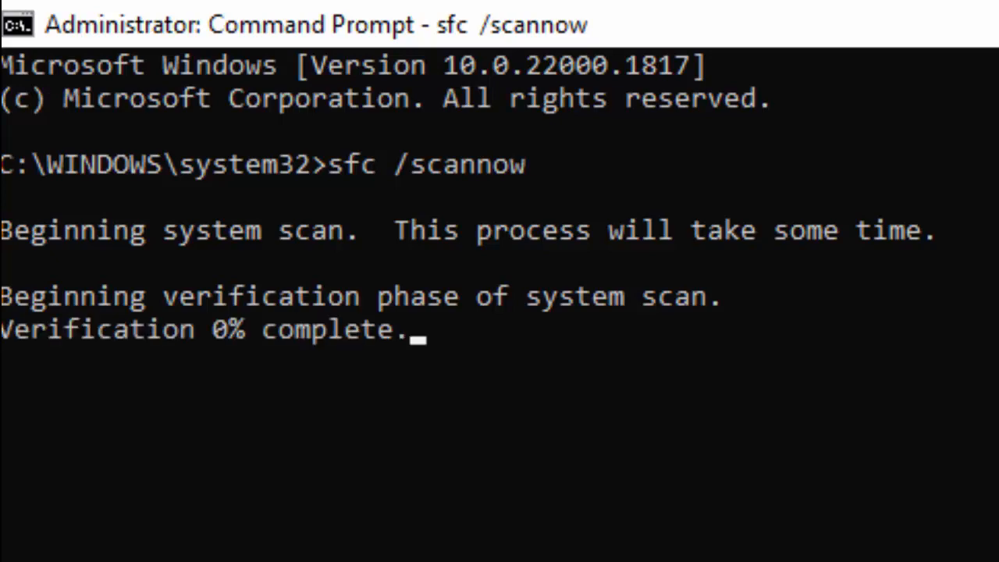
mouse_move(279, 394)
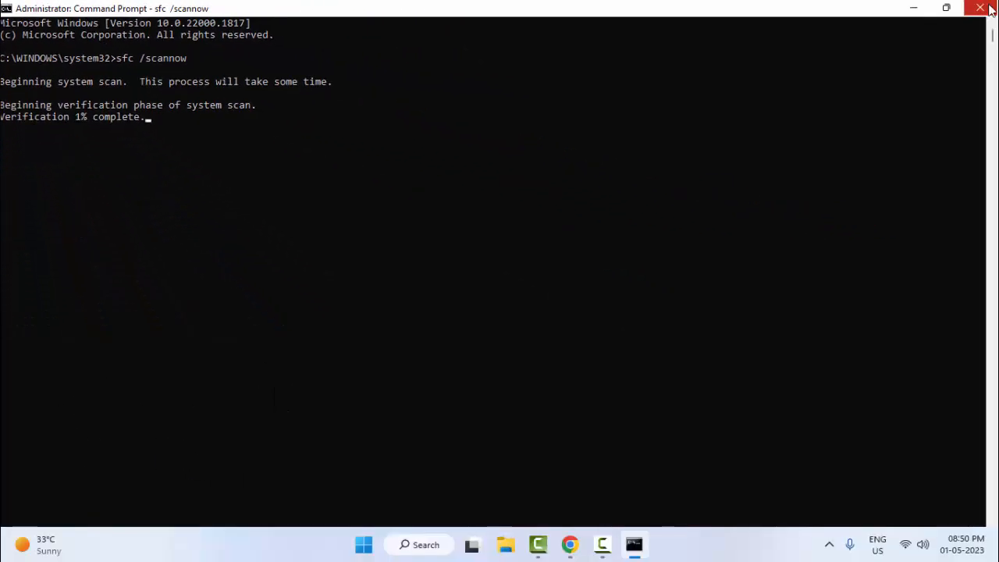
click(980, 8)
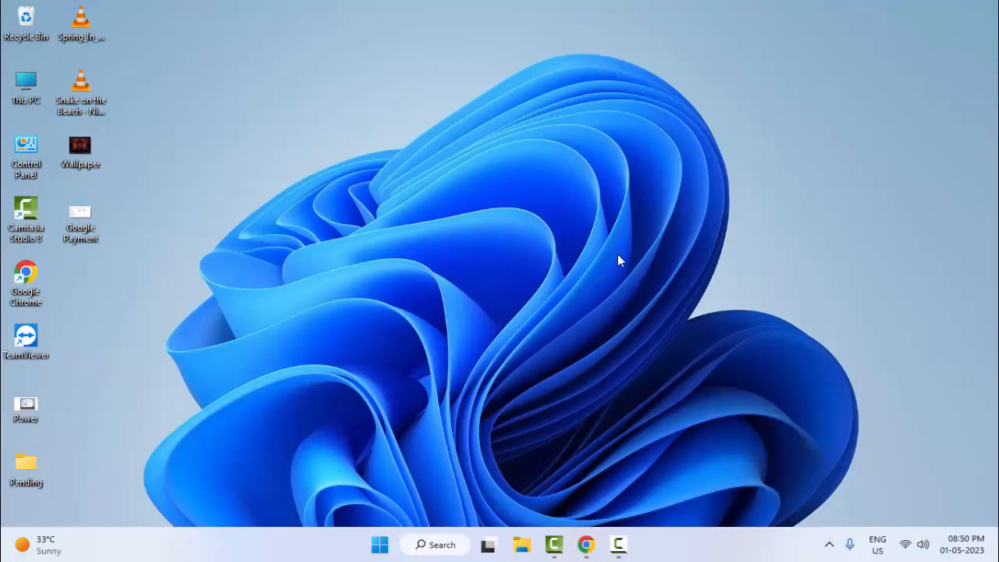